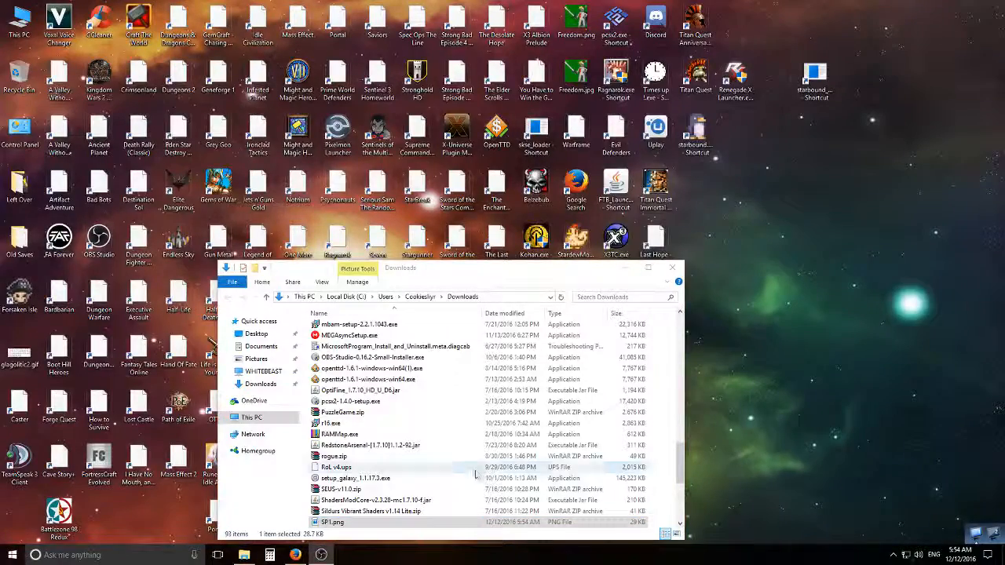
# - Open Local Disk (F:) from This PC in a second File Explorer window
pyautogui.doubleClick(344, 521)
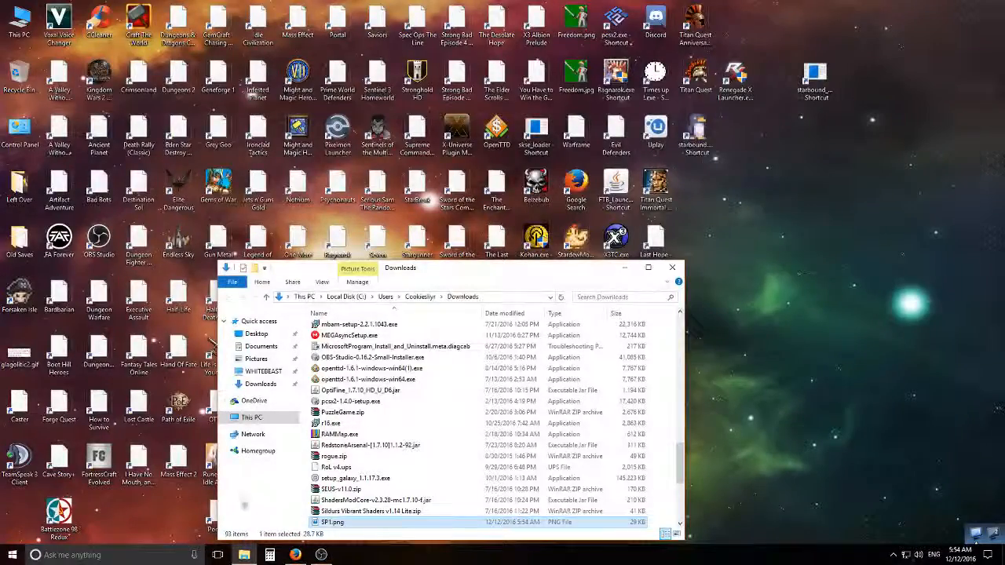
pyautogui.click(252, 418)
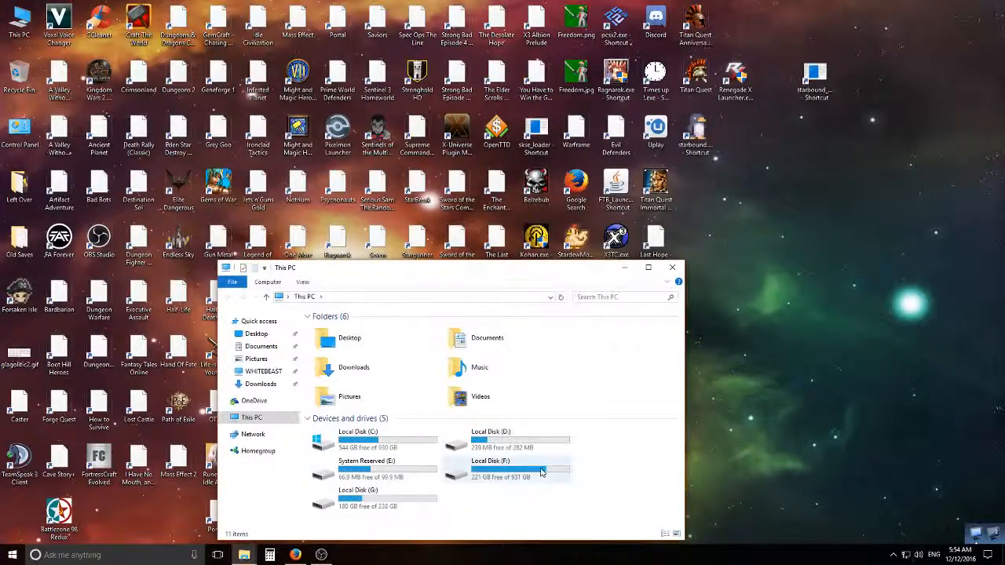
pyautogui.doubleClick(490, 467)
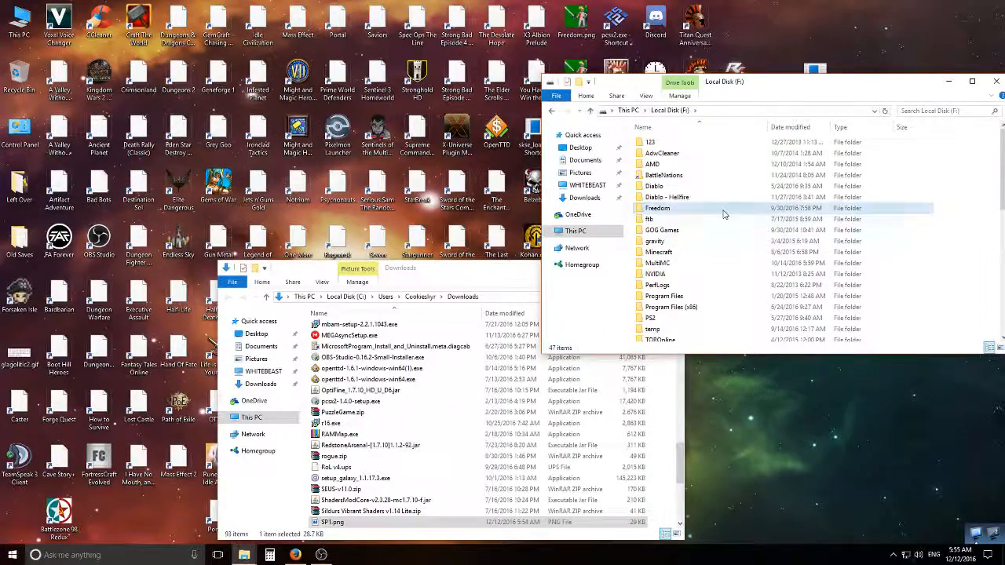
# - Reveal the TestGame Content folder on disk via the Pipeline tool's Open File Location
pyautogui.doubleClick(658, 207)
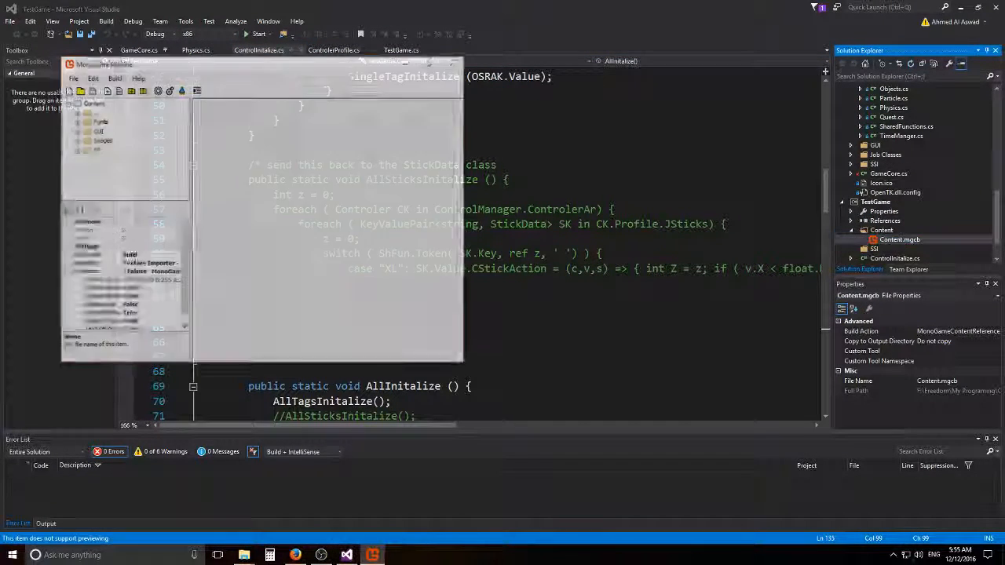
pyautogui.rightClick(94, 149)
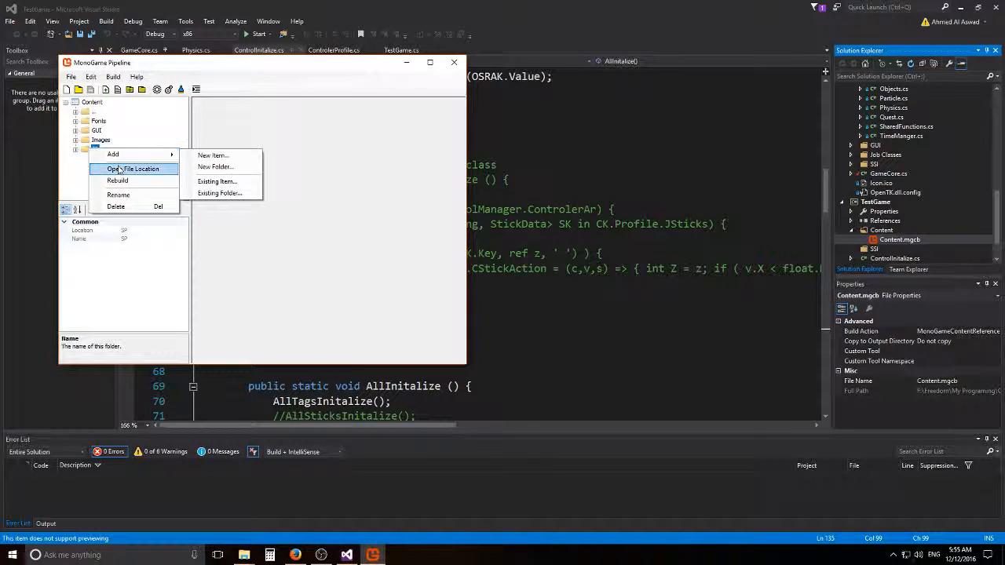
pyautogui.click(138, 170)
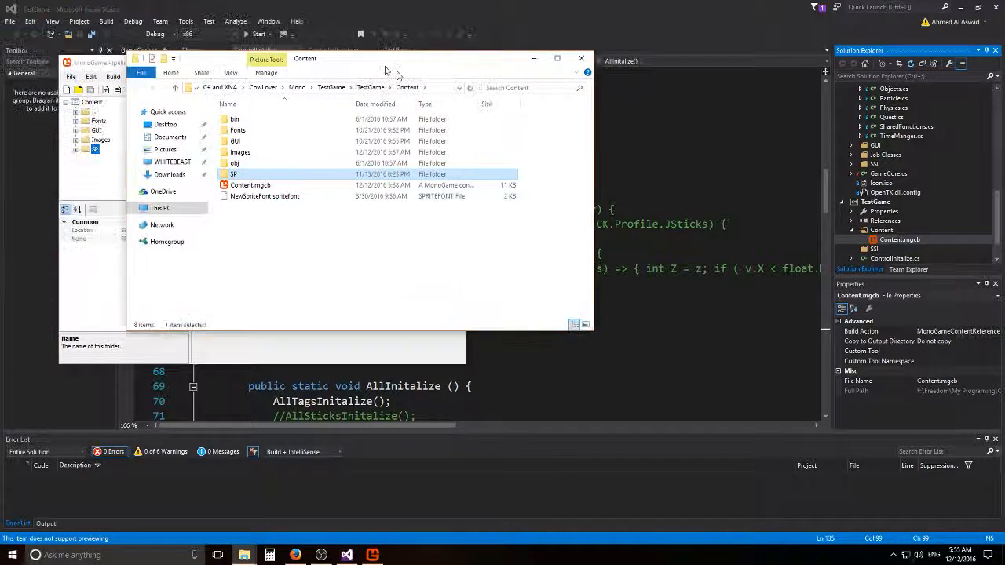
# - Open the SF content folder before returning to Visual Studio
pyautogui.doubleClick(232, 173)
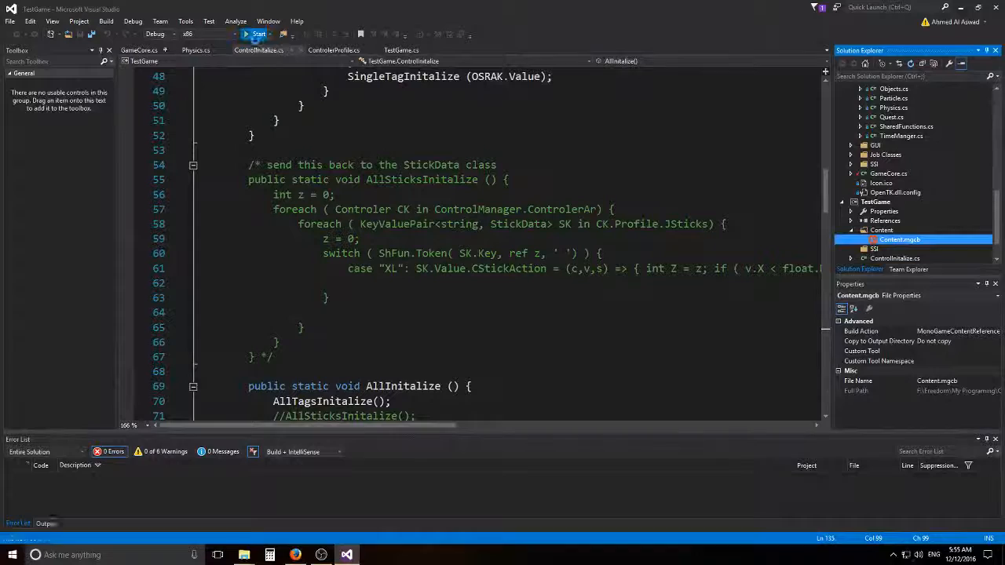
# - Launch TestGame.exe from the bin\DesktopGL\x86\Debug build folder
pyautogui.click(258, 33)
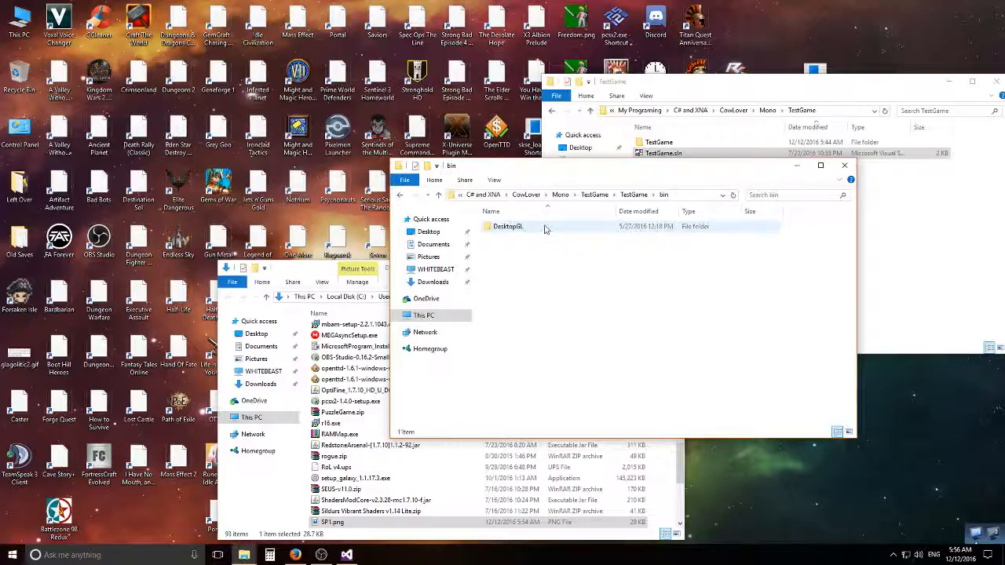
pyautogui.doubleClick(505, 226)
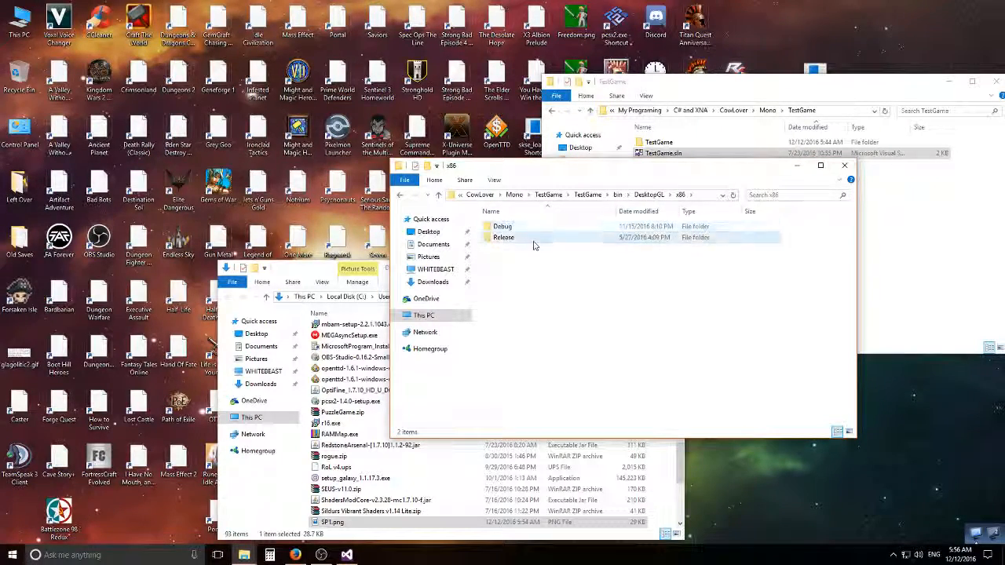
pyautogui.doubleClick(501, 227)
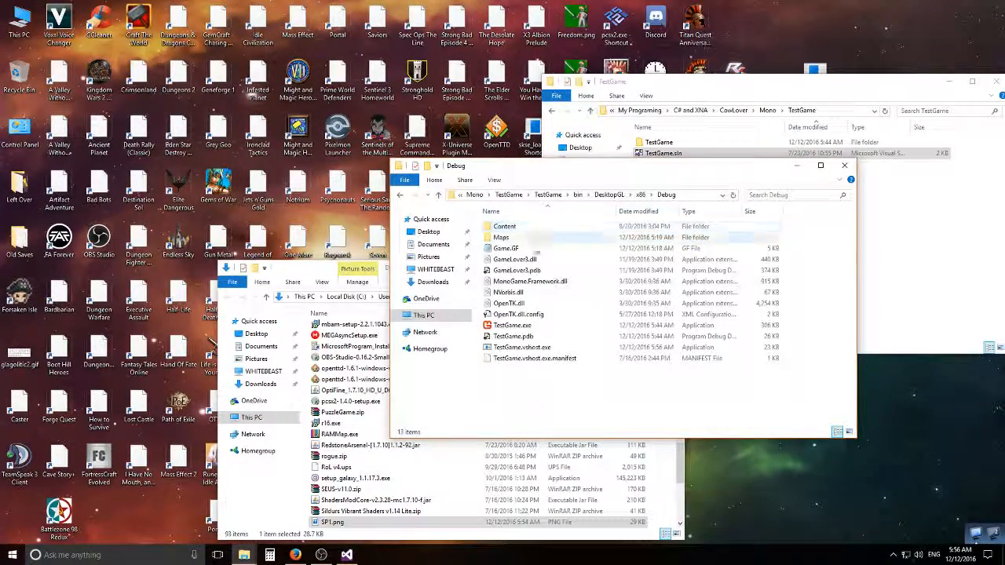
pyautogui.click(510, 325)
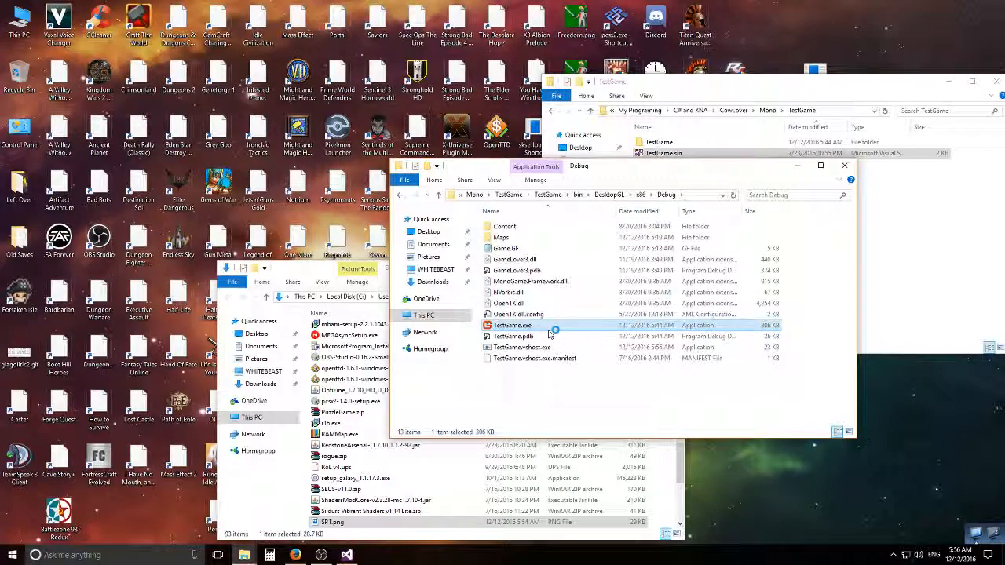
pyautogui.doubleClick(510, 325)
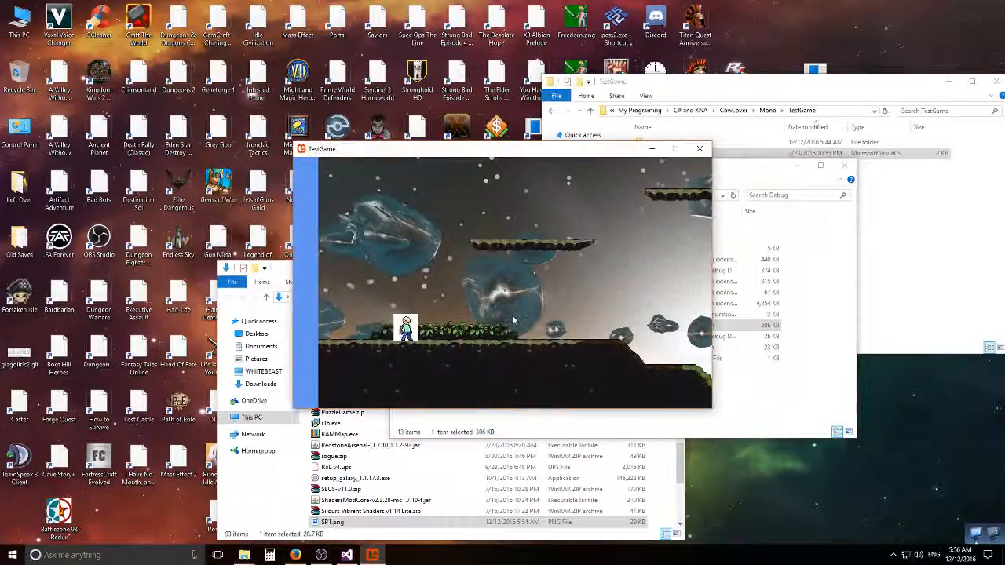